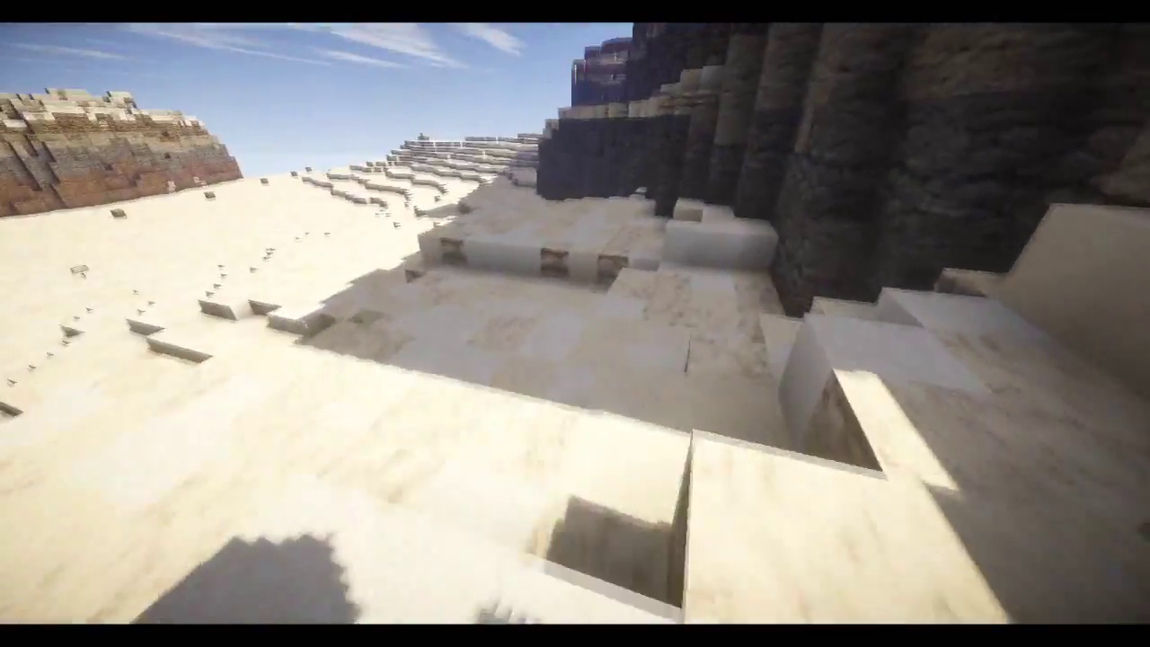
mouse_move(575, 324)
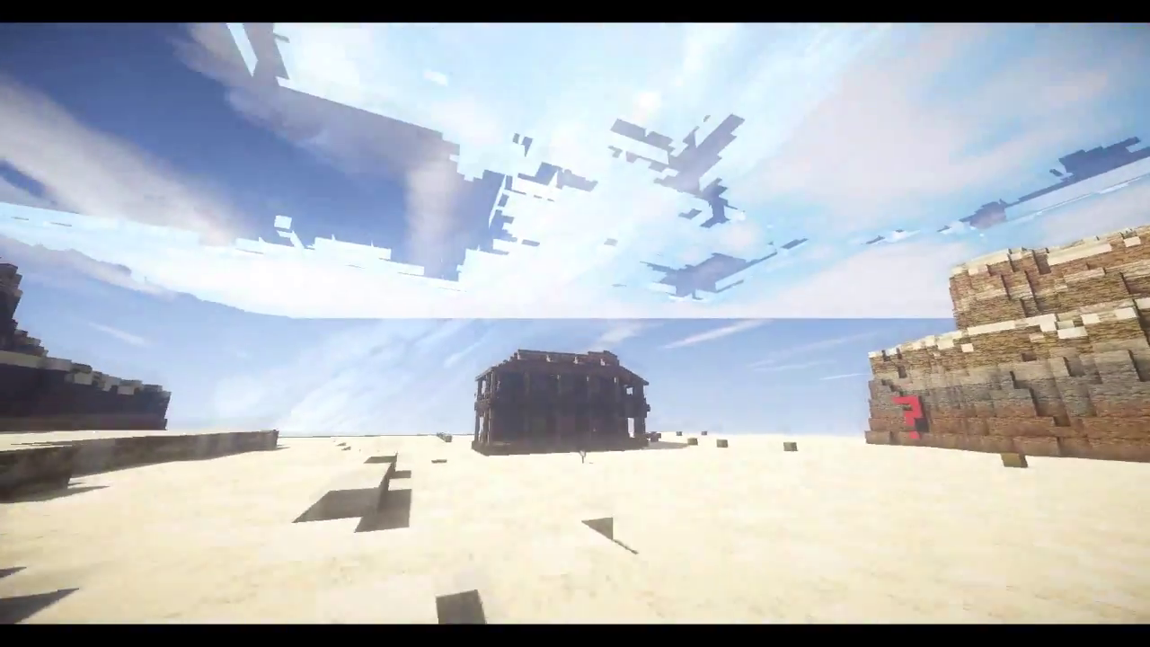
mouse_move(575, 324)
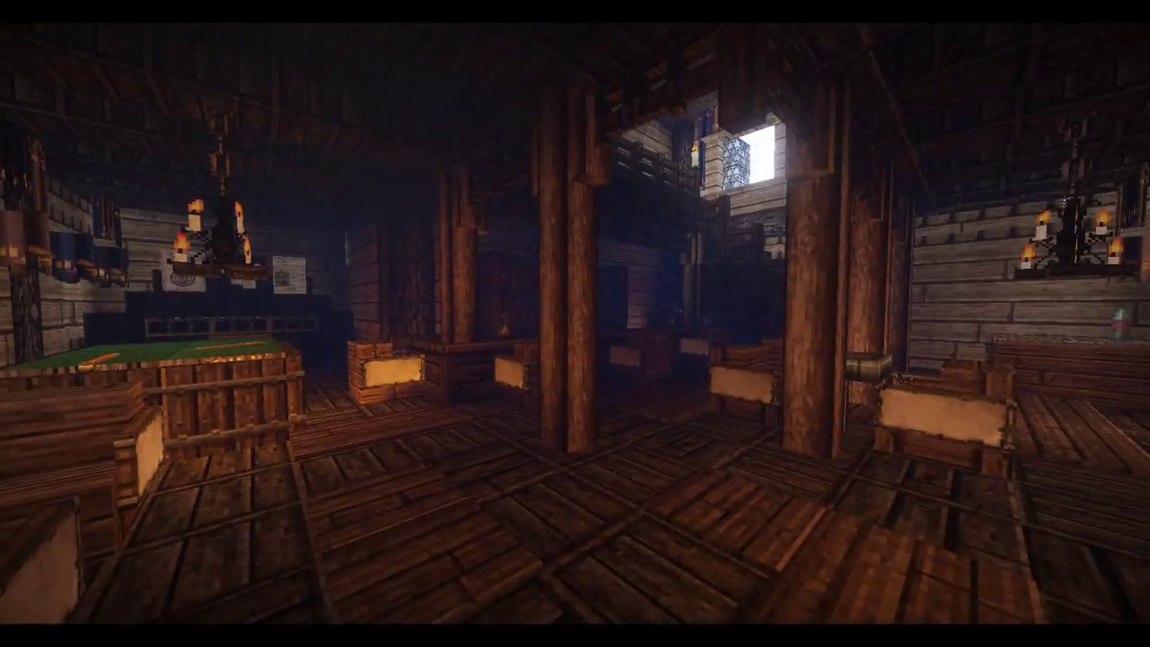
mouse_move(575, 324)
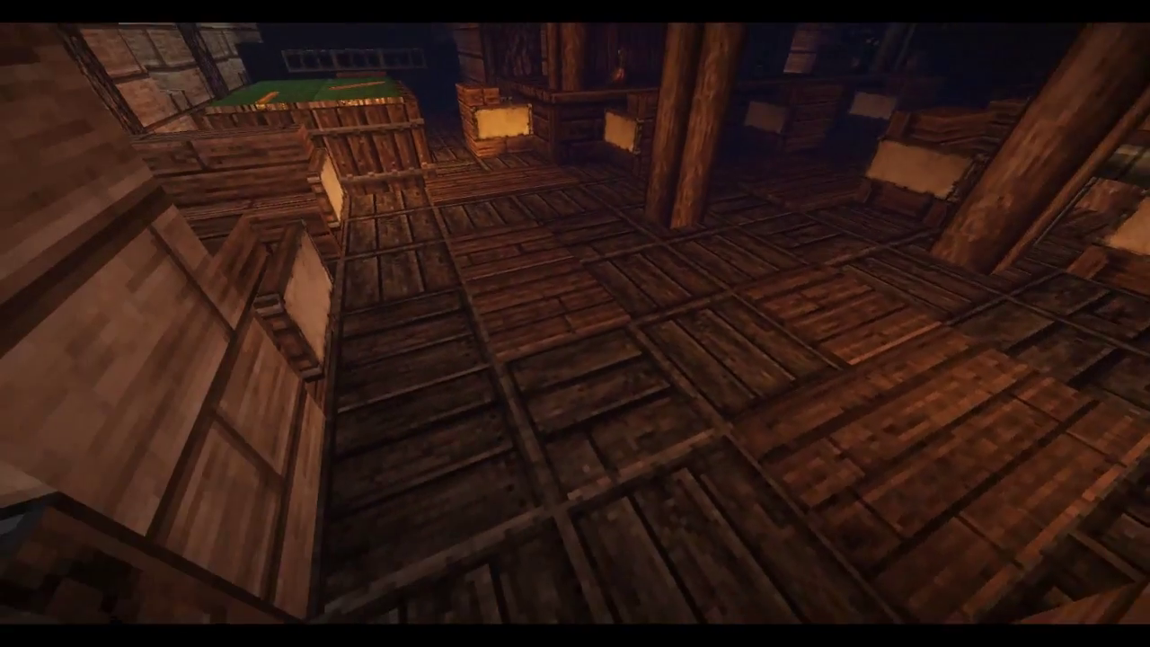
mouse_move(576, 323)
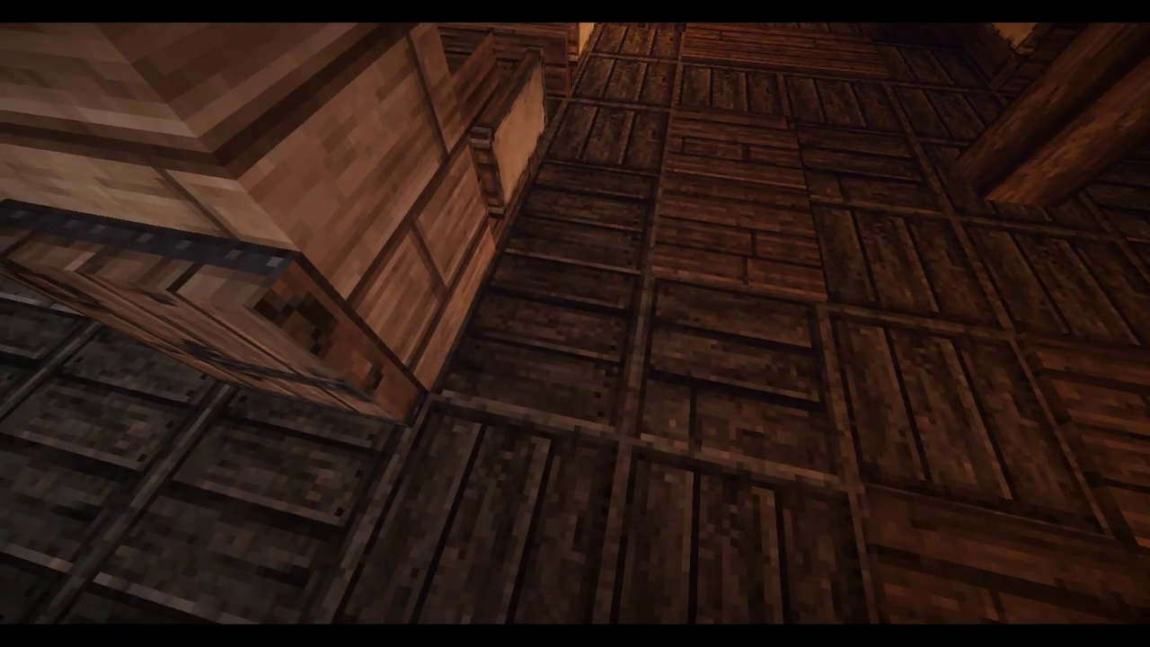
mouse_move(576, 324)
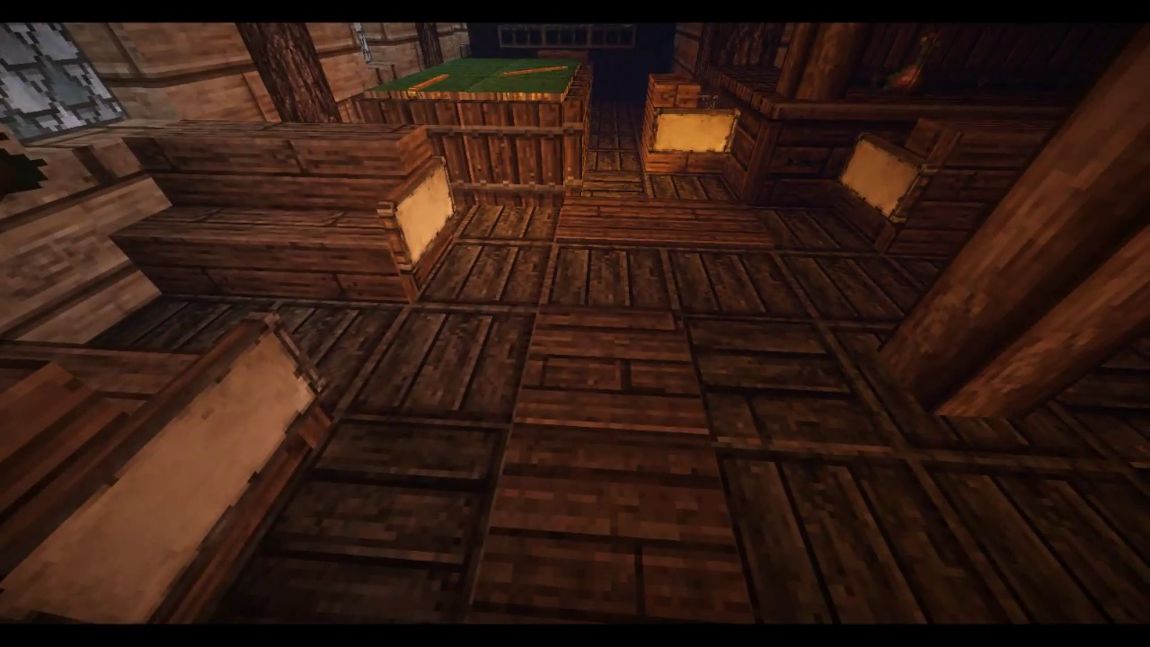
mouse_move(575, 323)
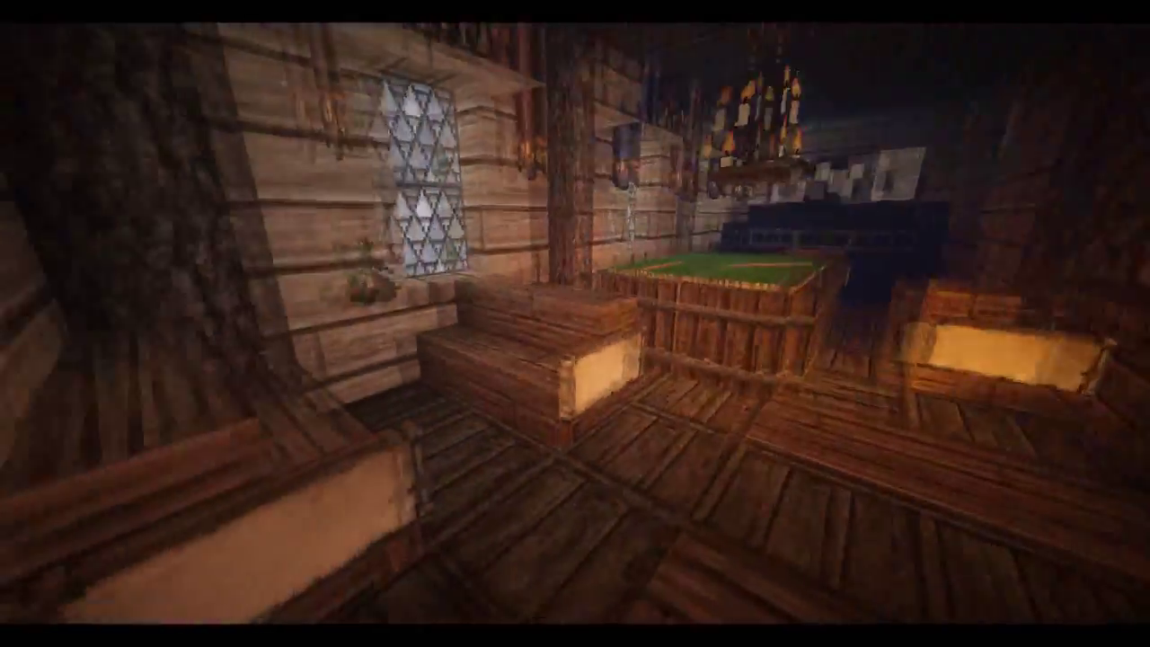
mouse_move(575, 323)
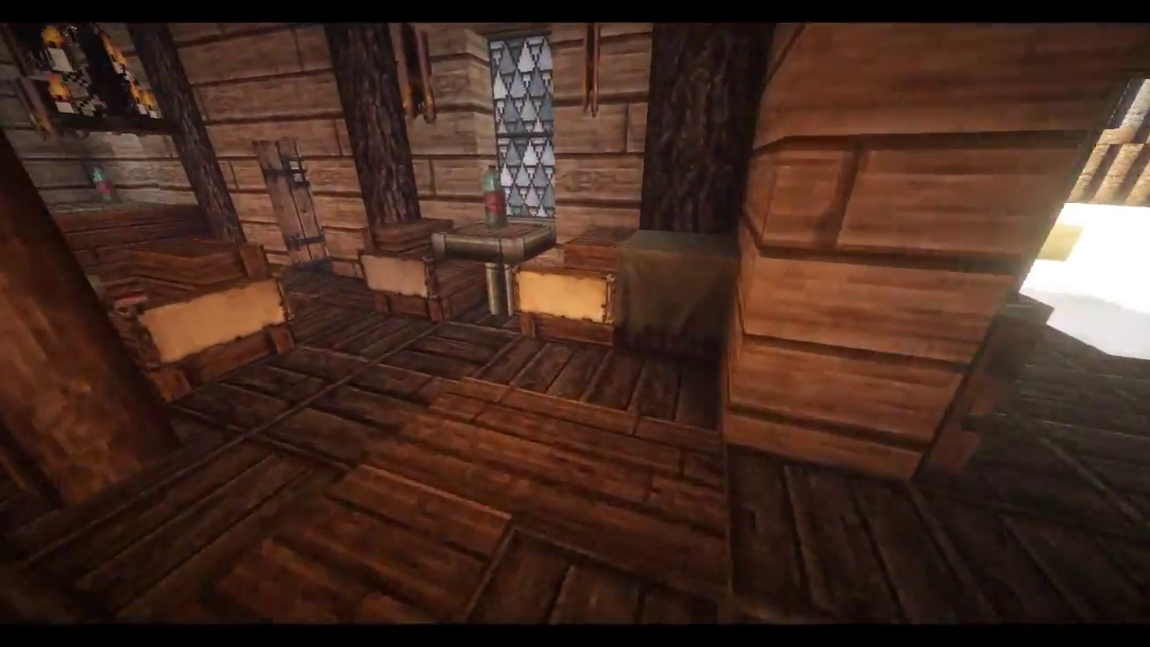
mouse_move(575, 324)
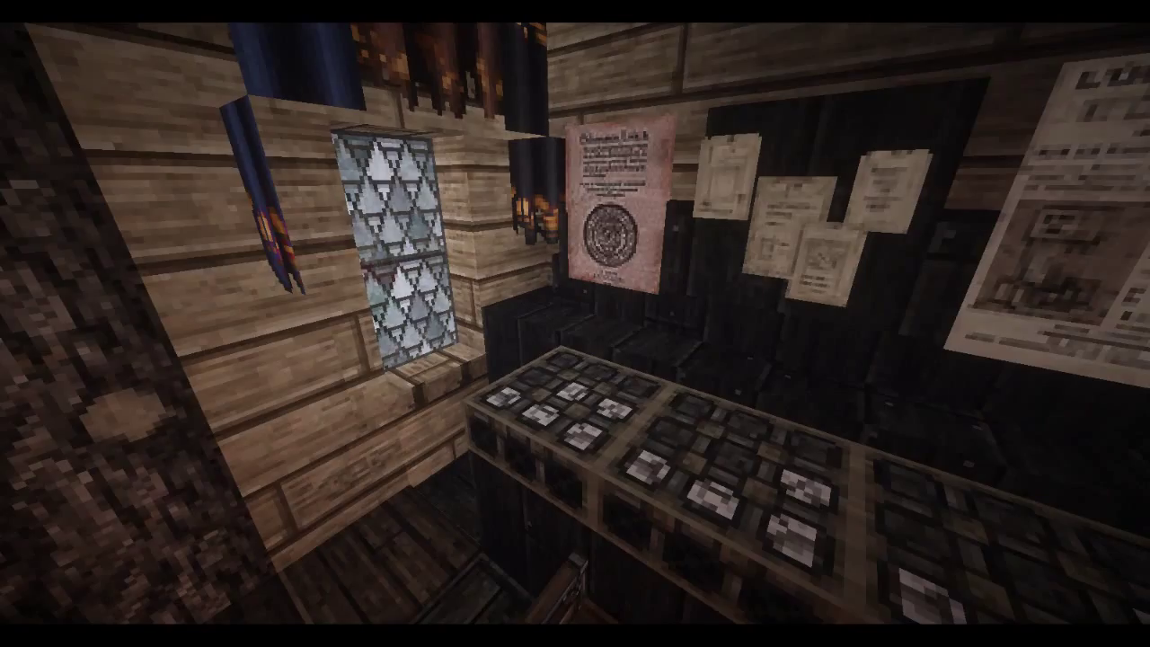
mouse_move(575, 324)
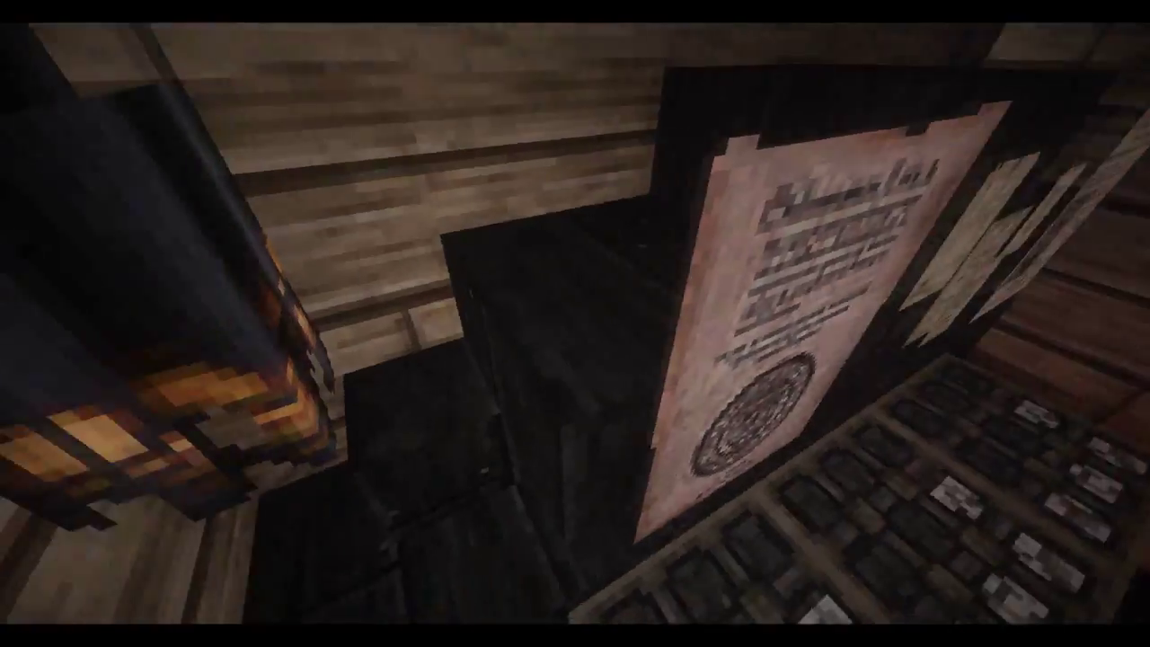
mouse_move(576, 324)
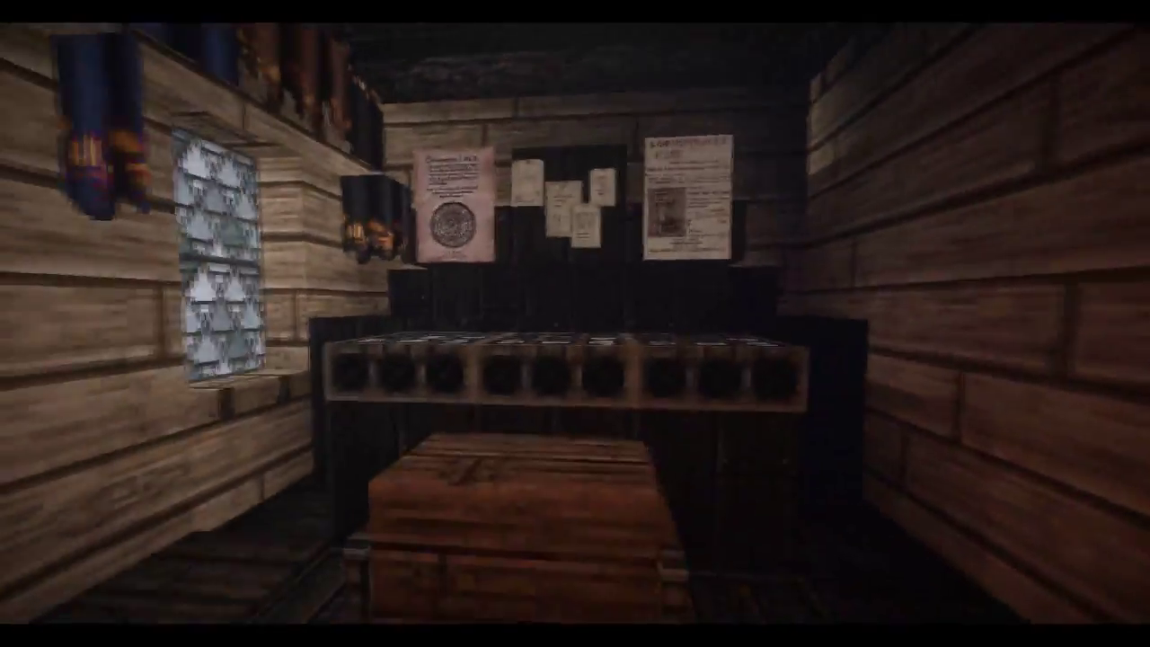
mouse_move(575, 324)
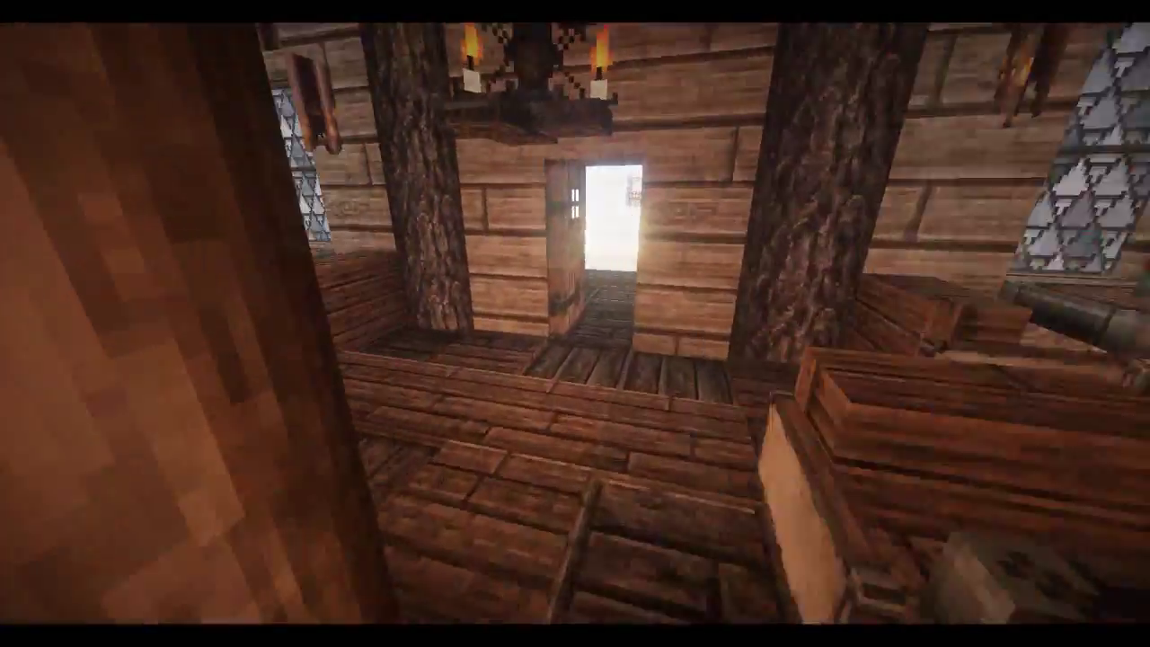
mouse_move(575, 324)
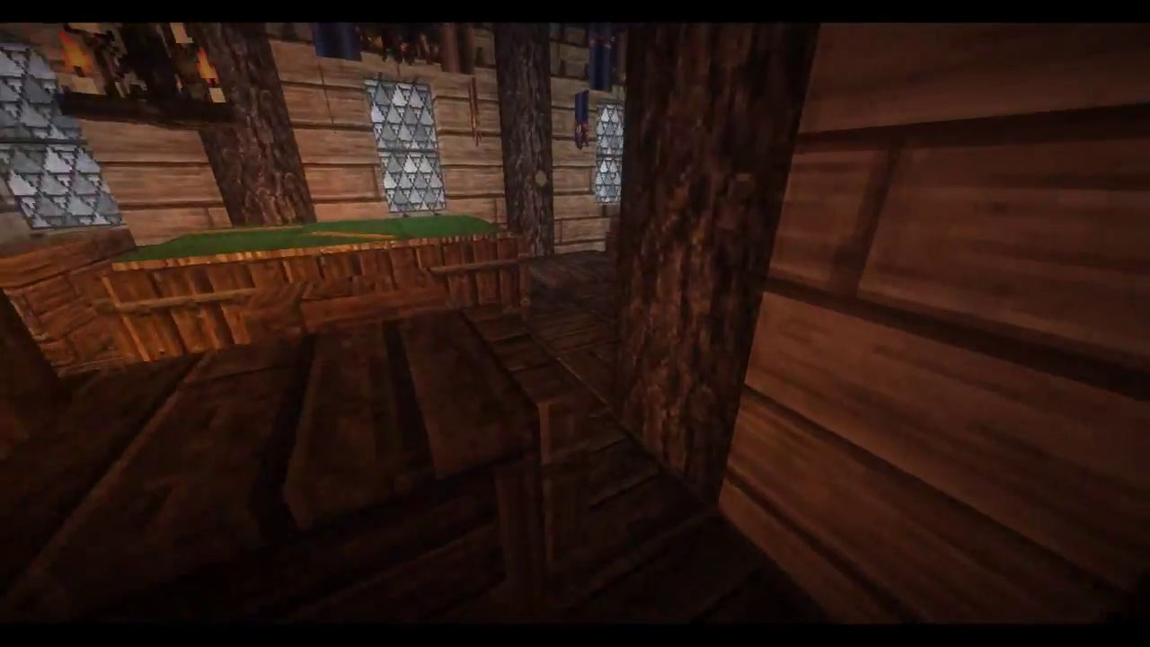
mouse_move(575, 323)
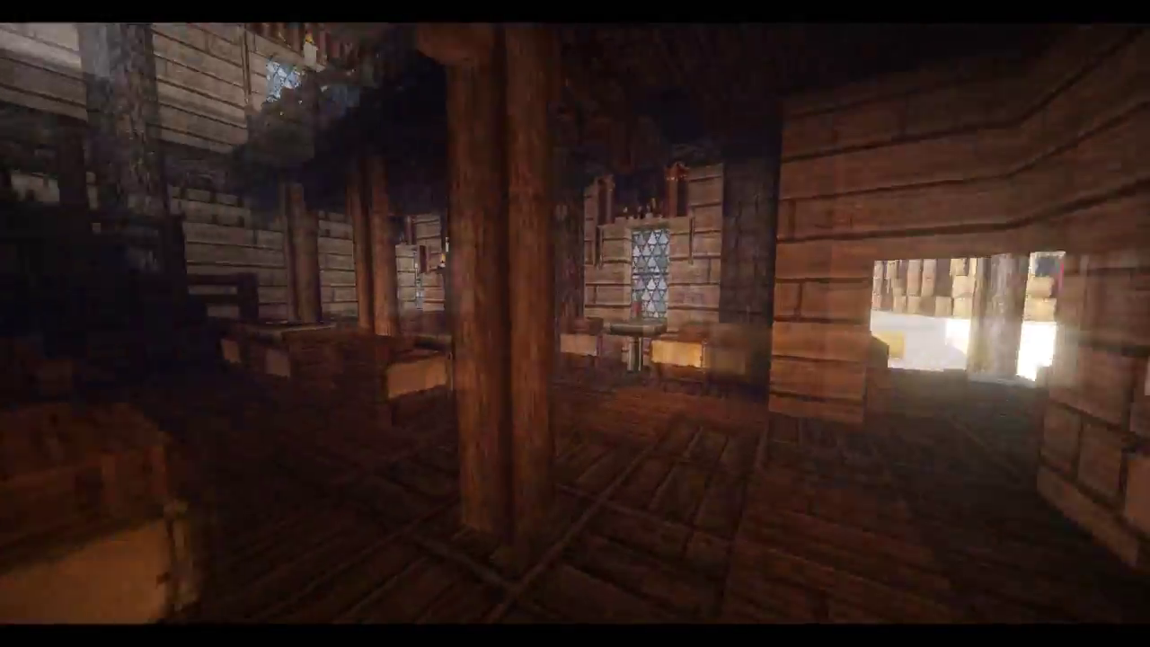
mouse_move(575, 324)
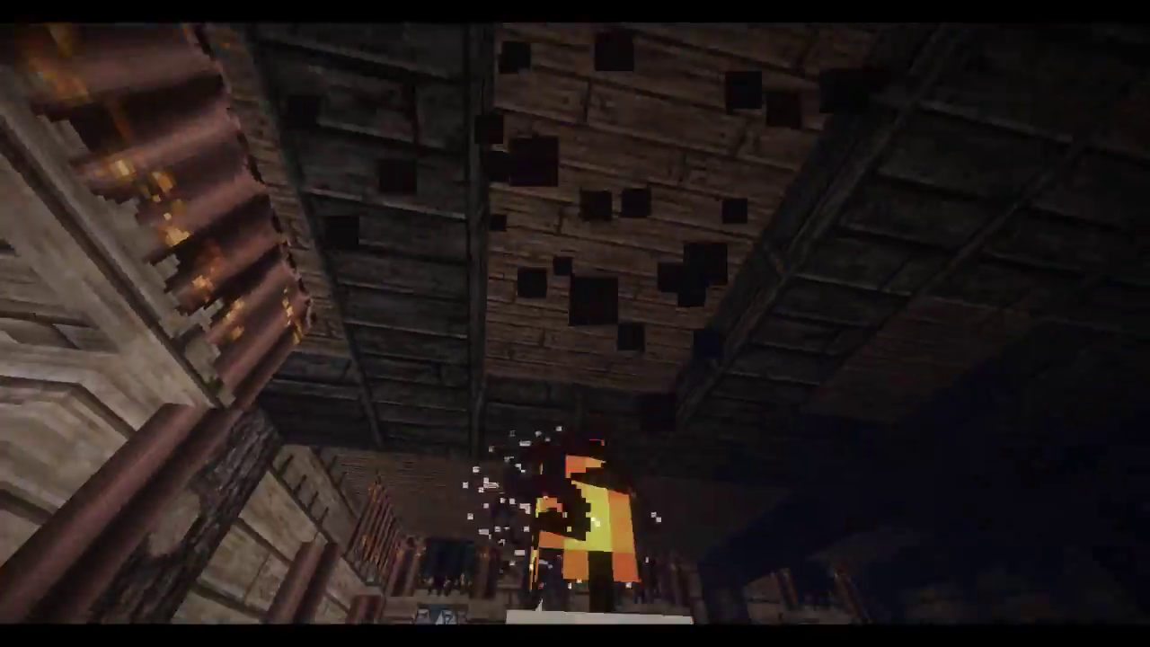
mouse_move(575, 324)
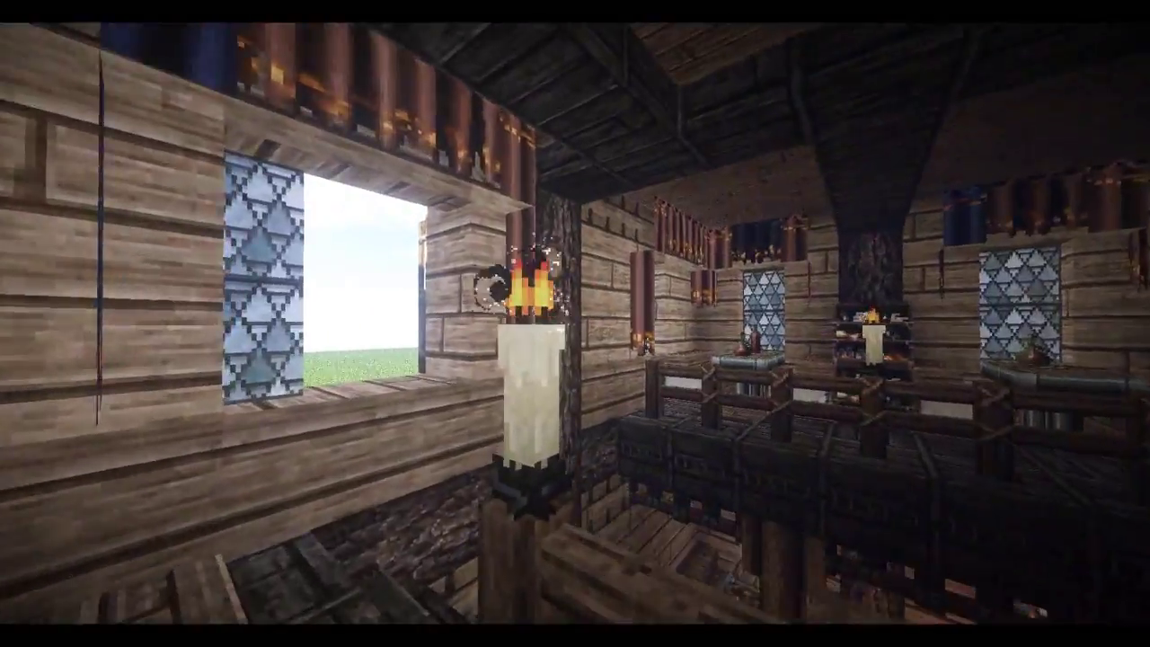
mouse_move(575, 324)
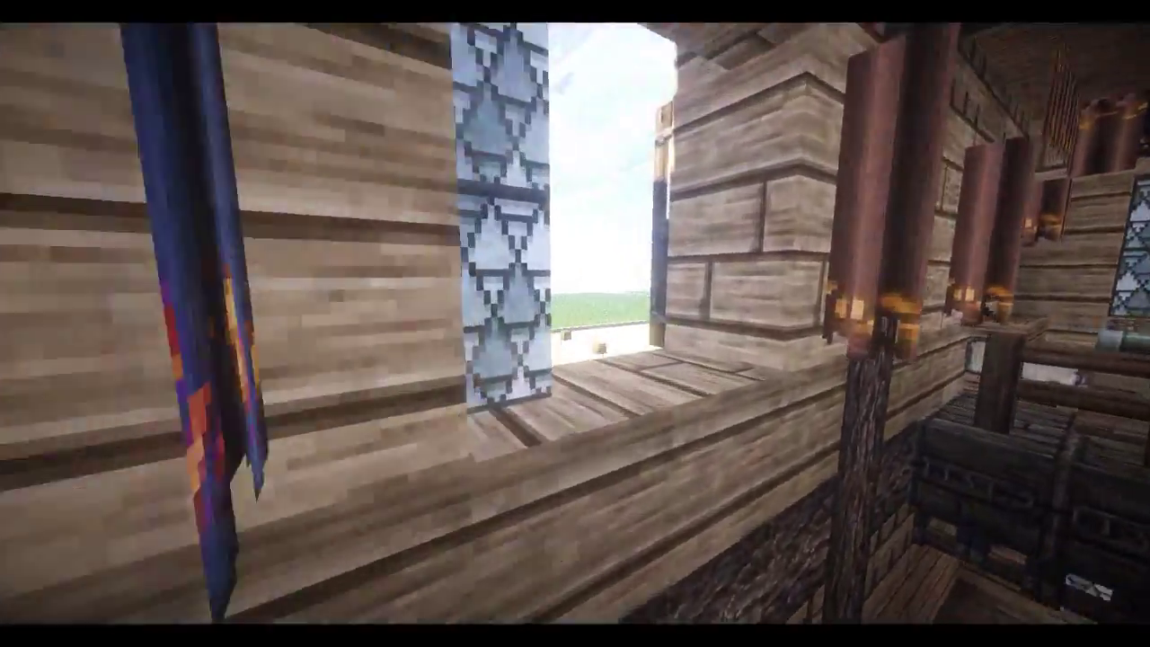
mouse_move(575, 324)
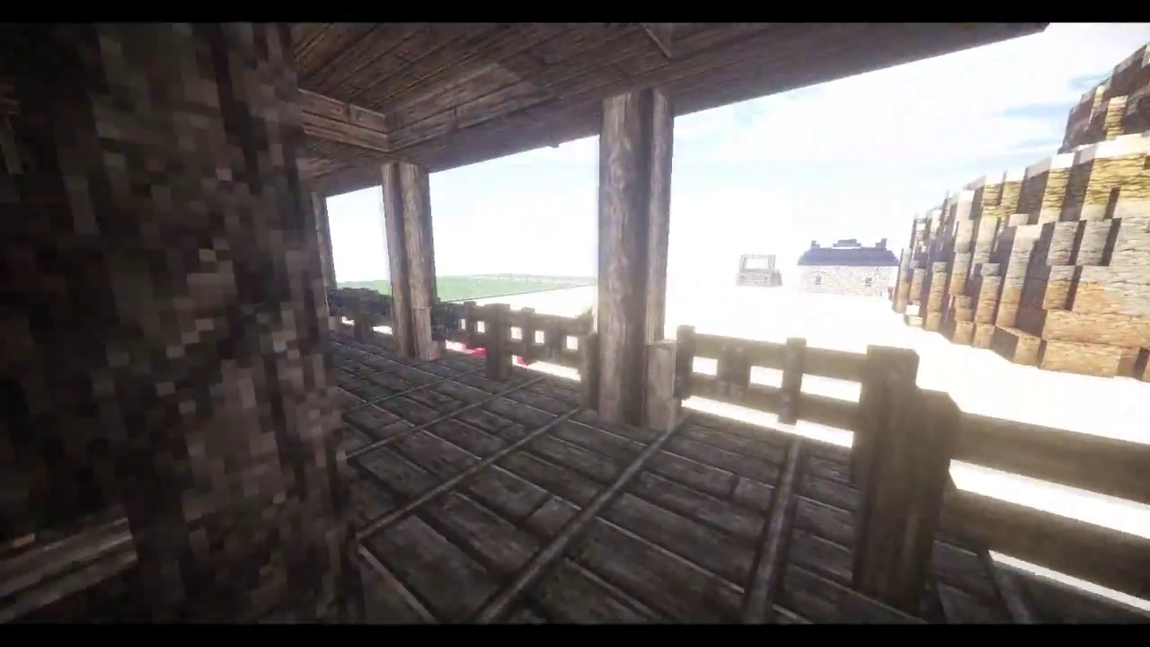
mouse_move(575, 323)
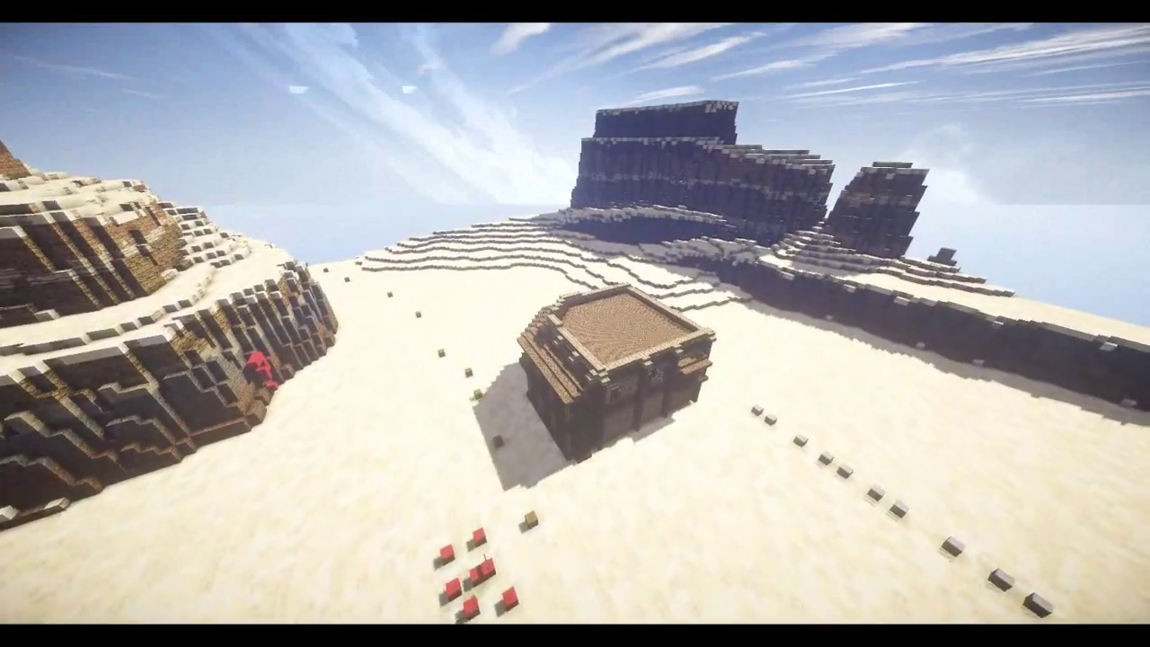
mouse_move(575, 324)
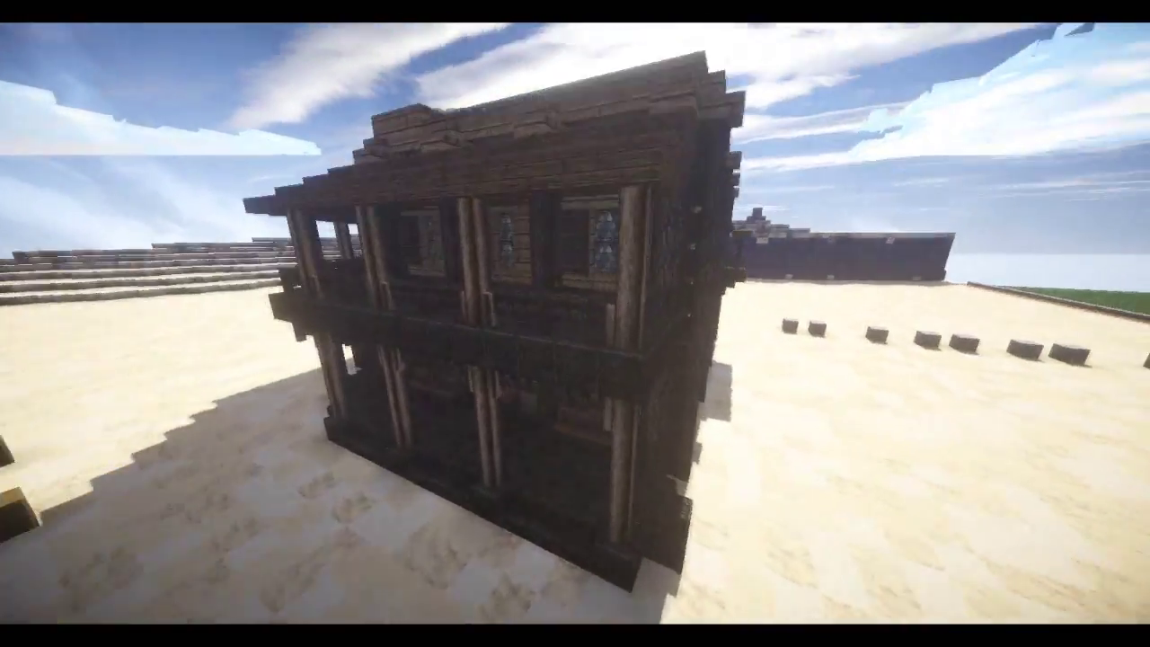
mouse_move(575, 323)
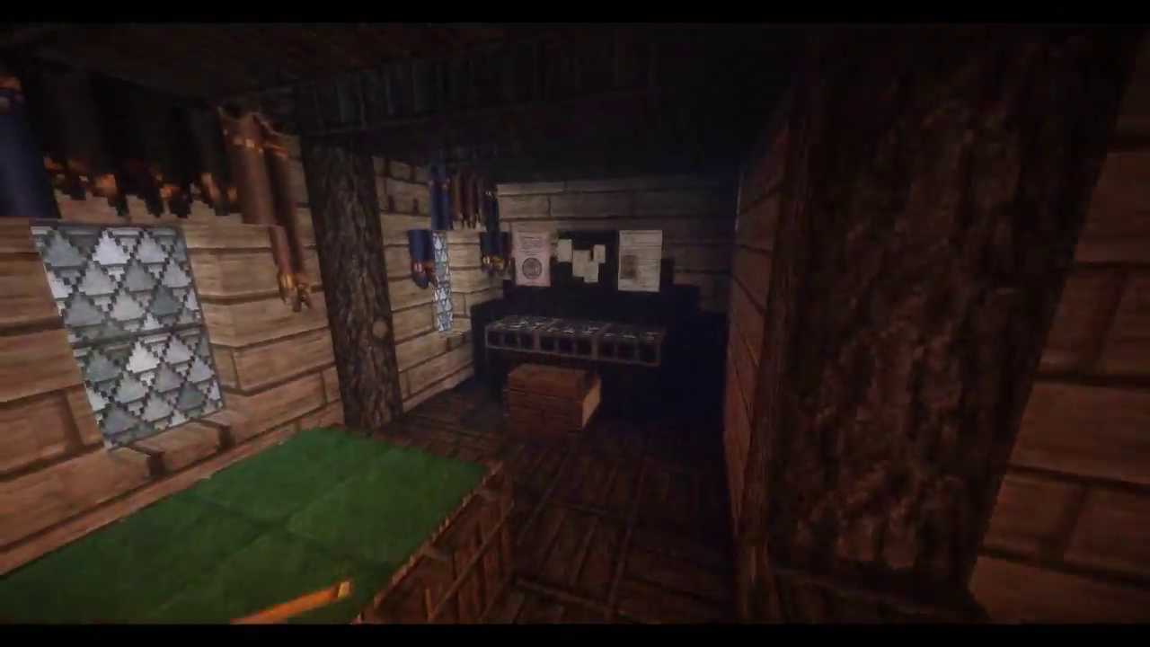
mouse_move(575, 324)
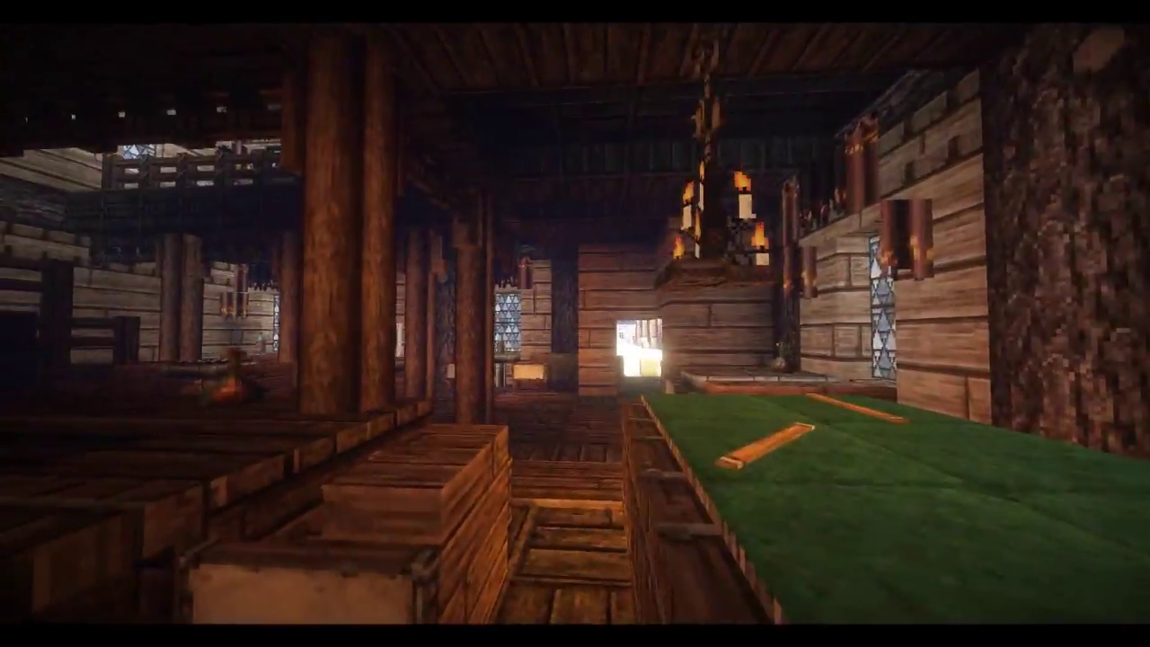
mouse_move(575, 324)
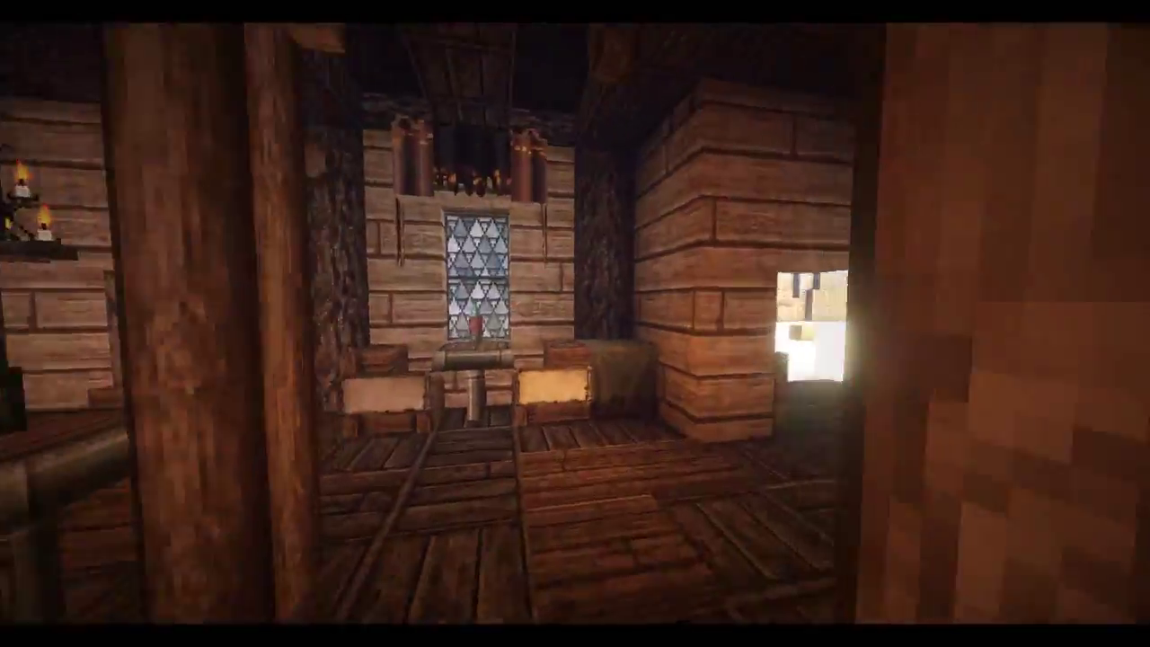